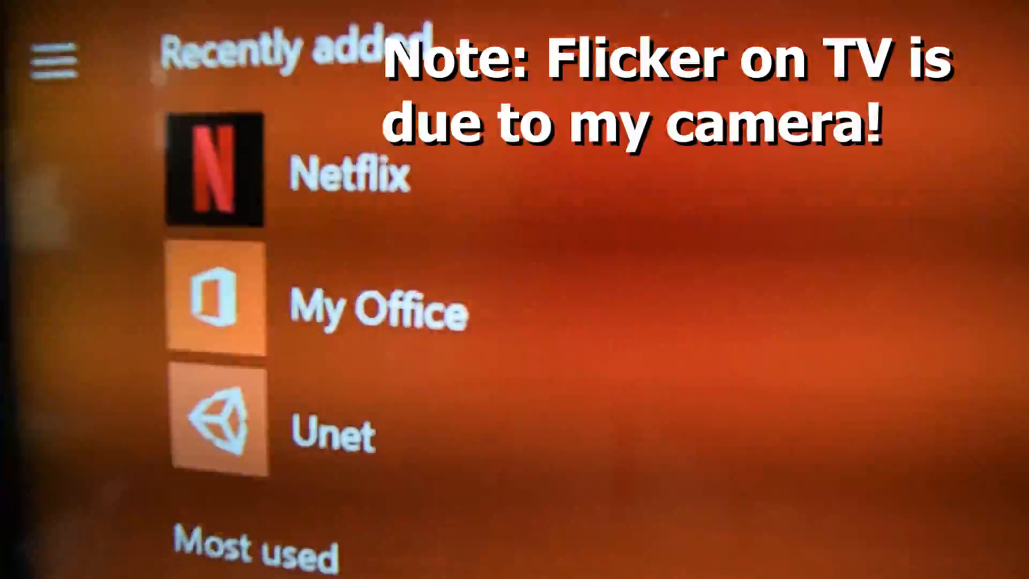
pyautogui.scroll(-3)
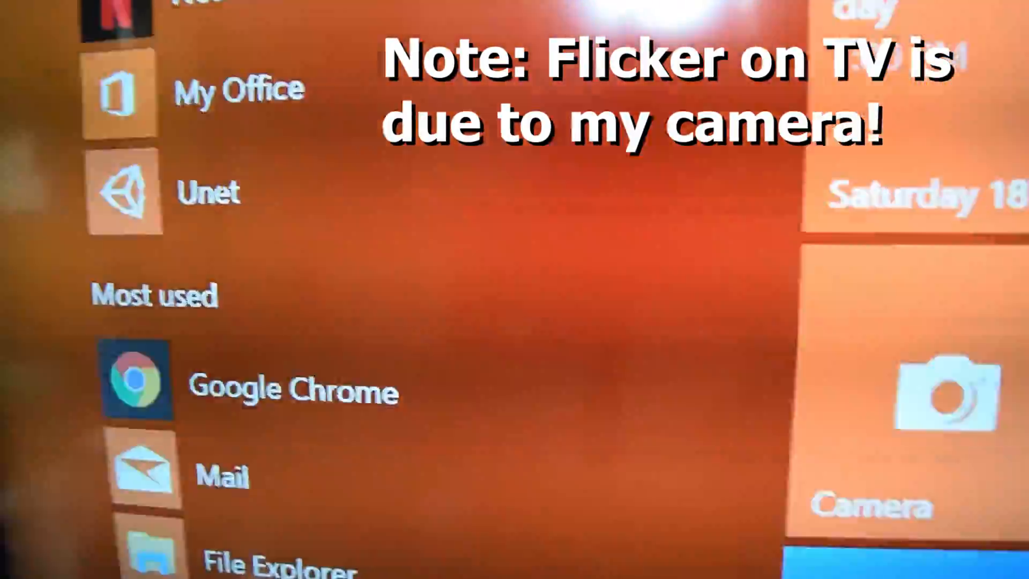
pyautogui.scroll(-3)
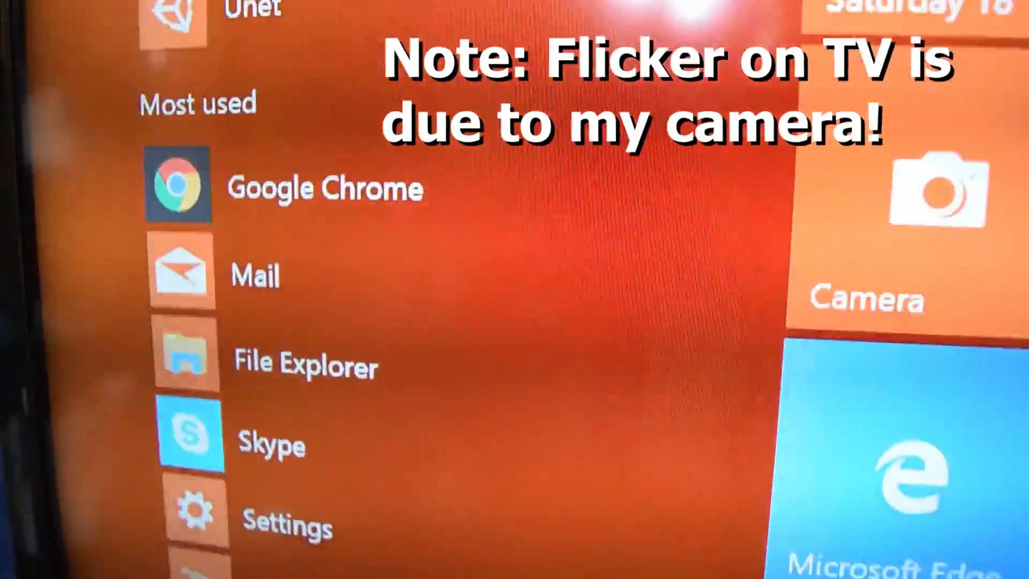